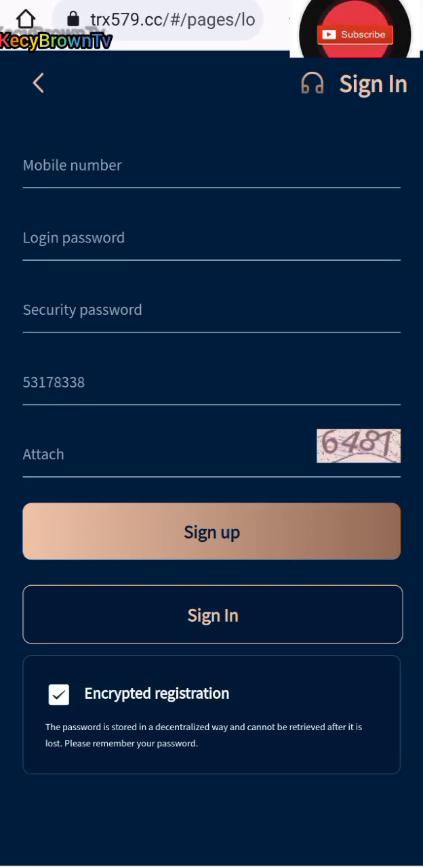
Sign in to the trx579.cc account.
click(353, 35)
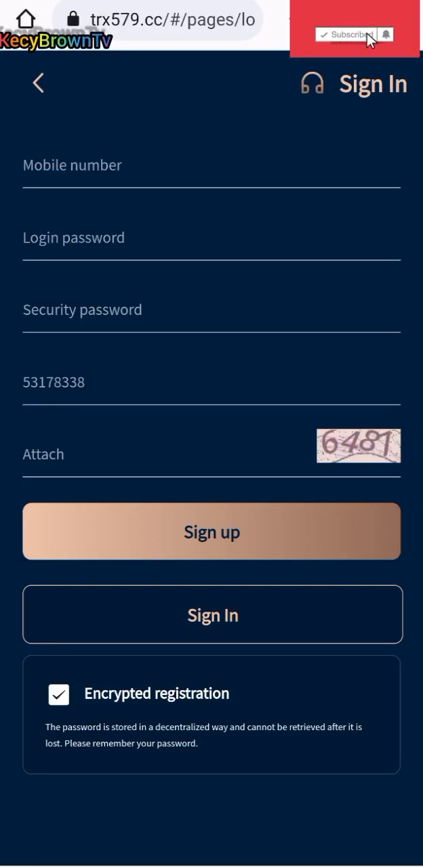
click(347, 35)
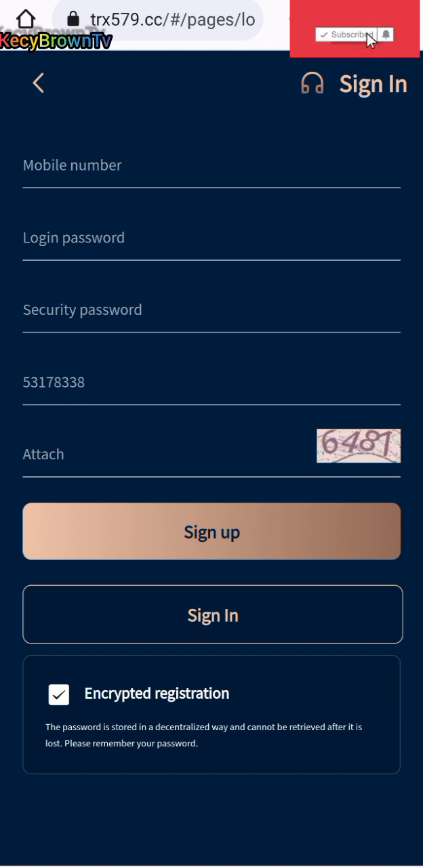
click(347, 35)
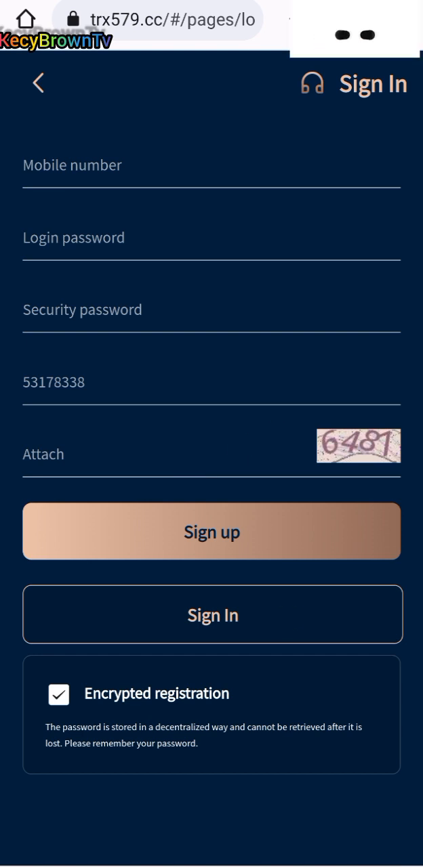
click(212, 615)
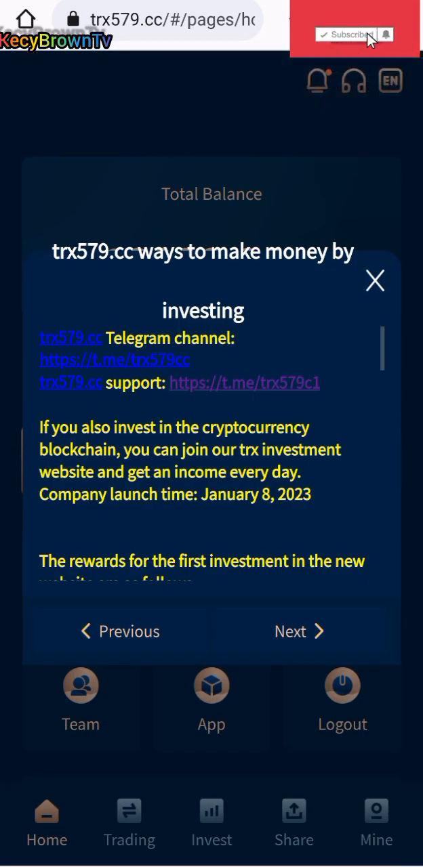
Scroll through and dismiss the investing announcement, revealing the 18000.00 TRX home balance.
click(347, 35)
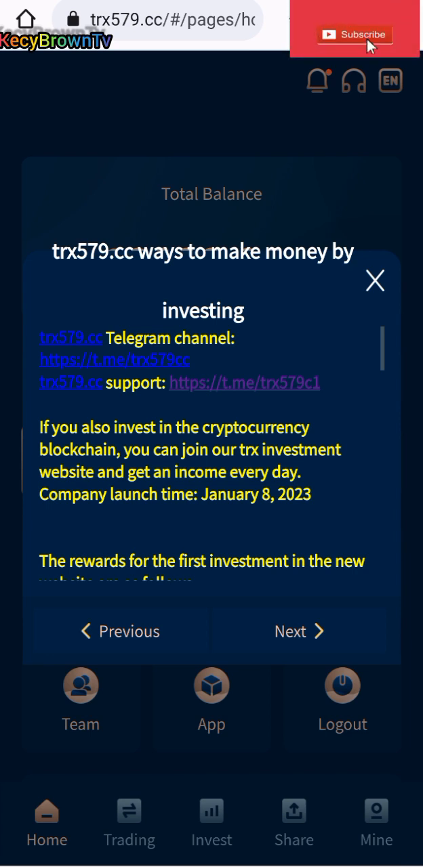
click(353, 36)
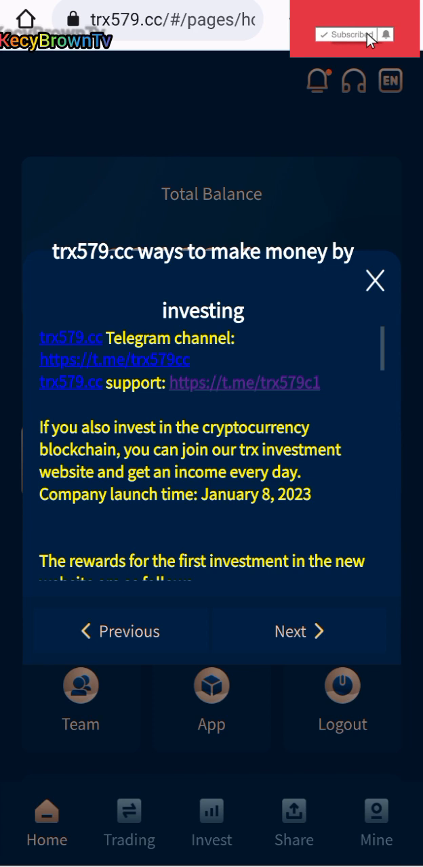
click(347, 35)
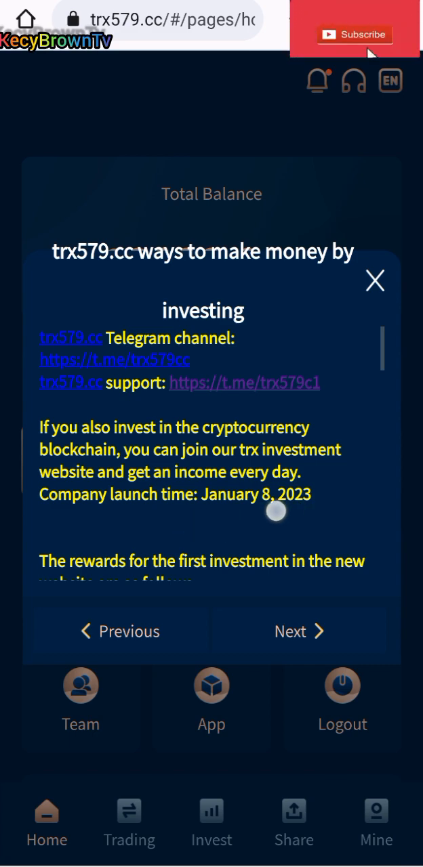
click(355, 35)
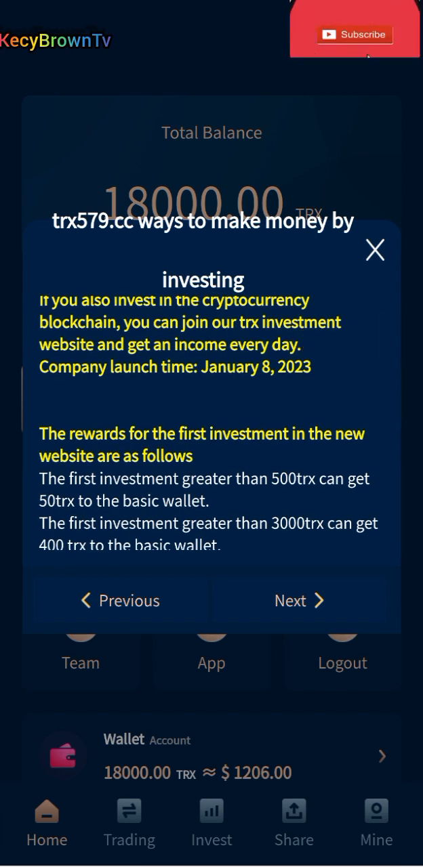
click(355, 35)
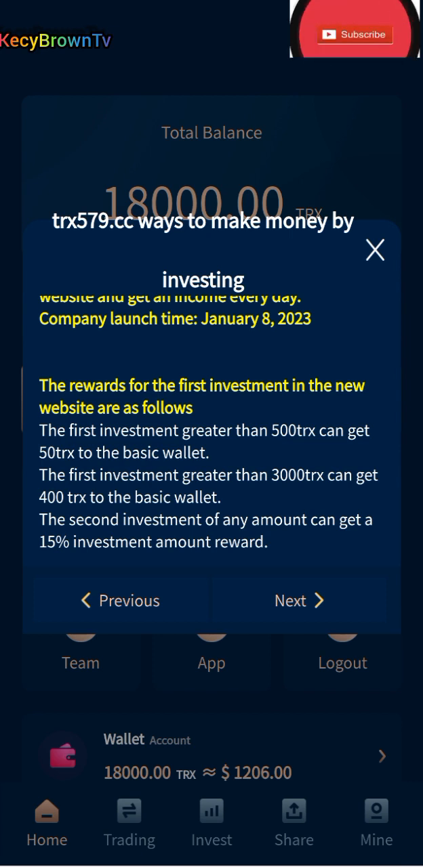
click(352, 35)
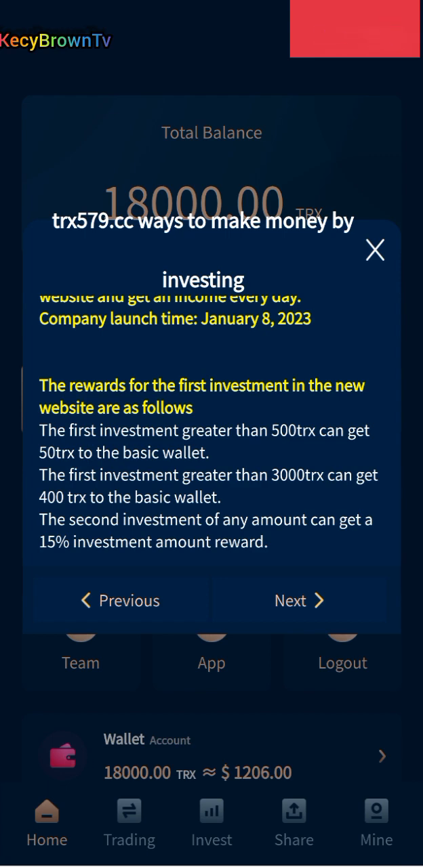
click(374, 249)
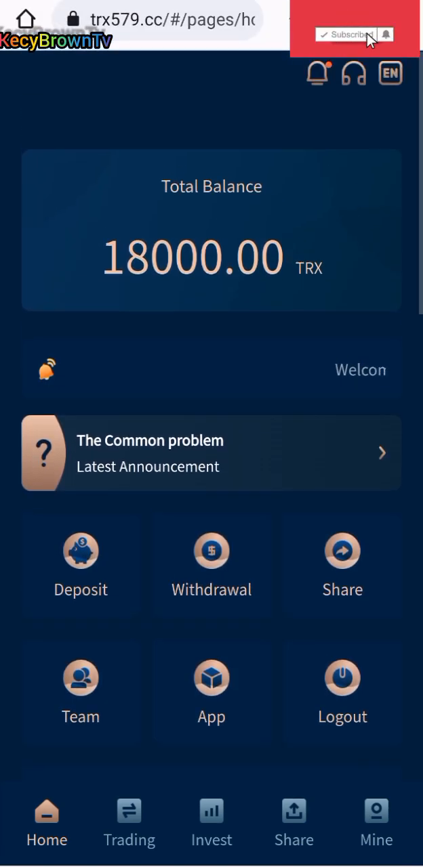
scroll(down, 3)
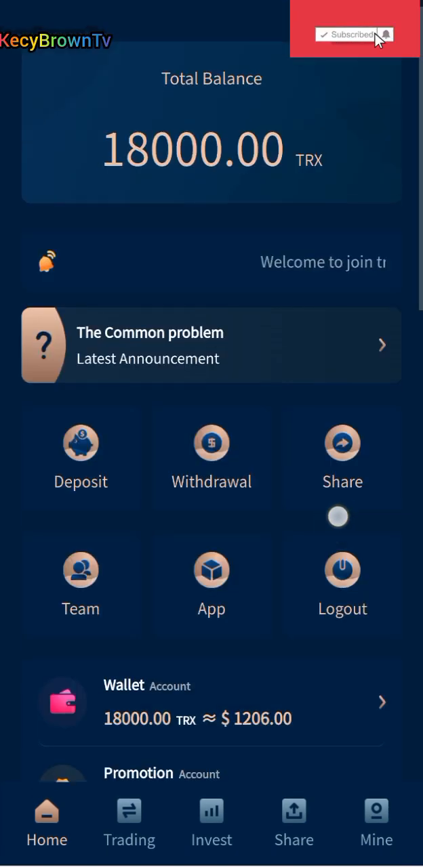
click(129, 823)
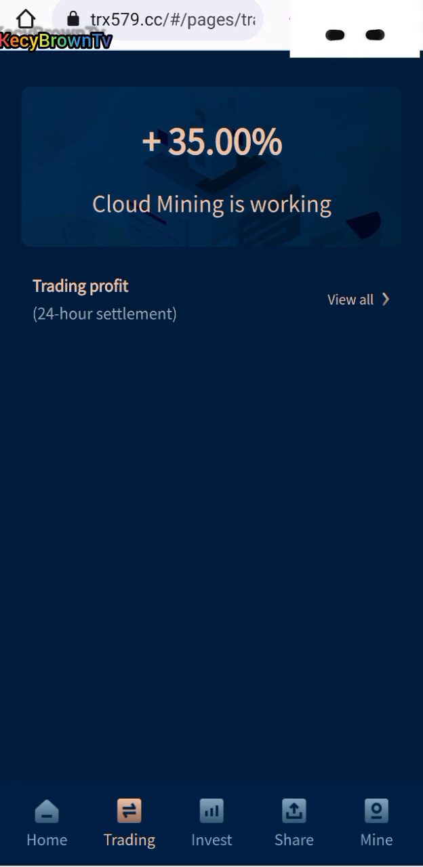
click(358, 300)
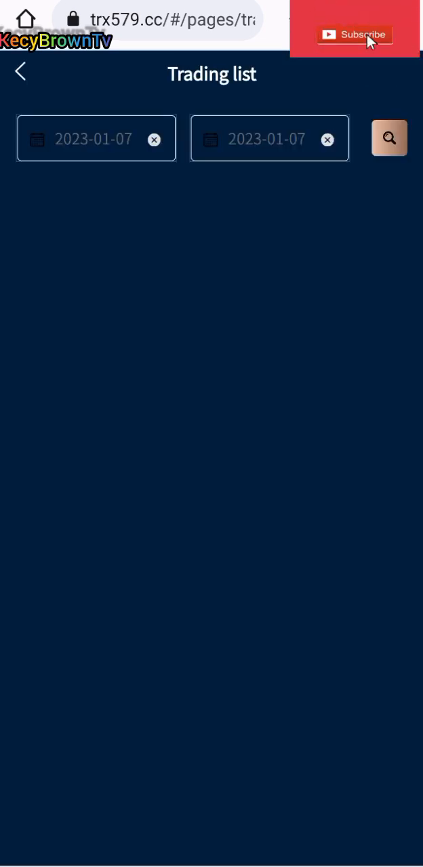
click(20, 71)
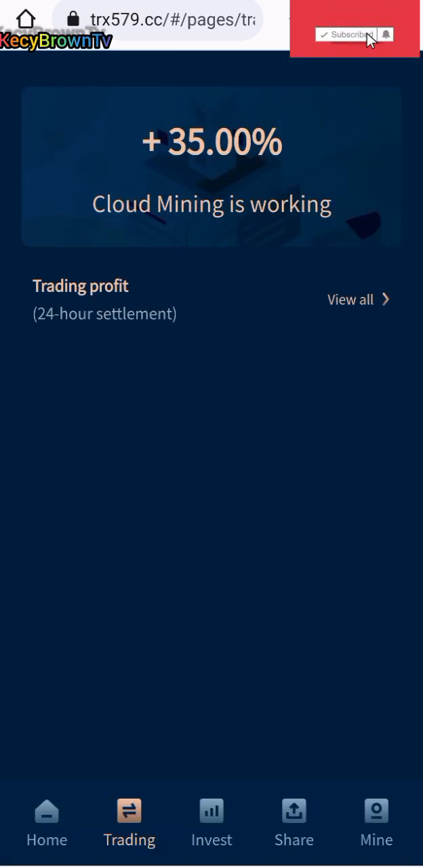
click(46, 823)
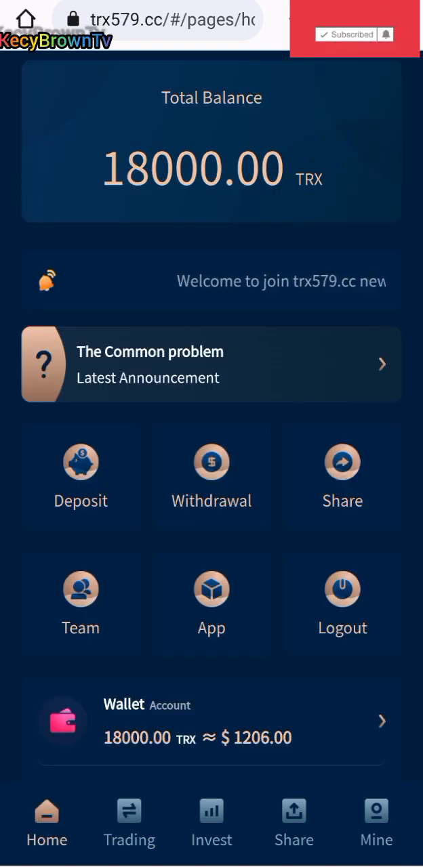
click(211, 824)
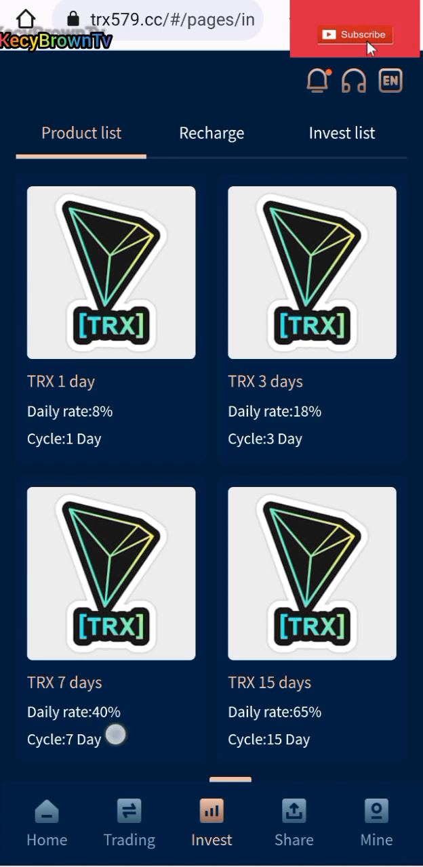
scroll(down, 3)
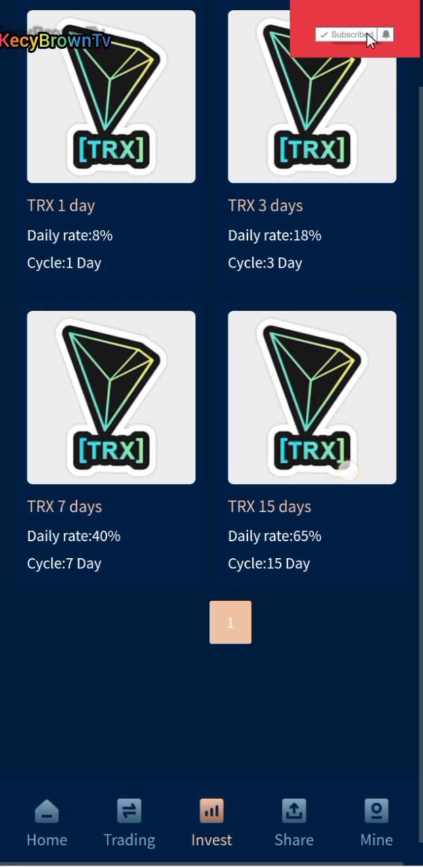
scroll(down, 3)
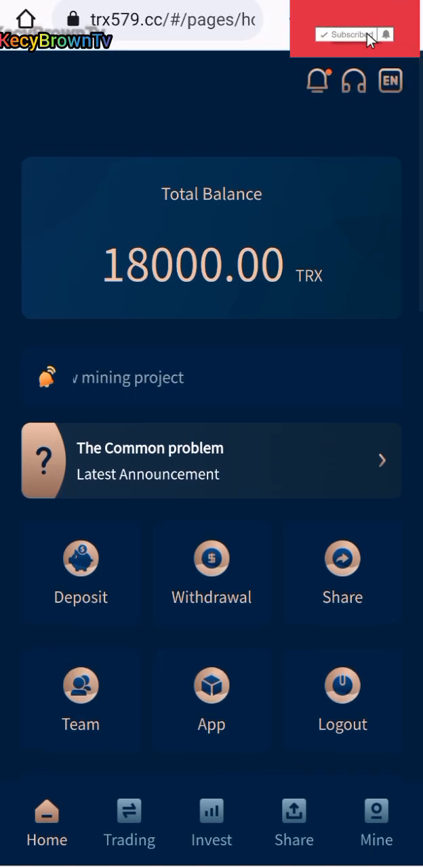
click(347, 35)
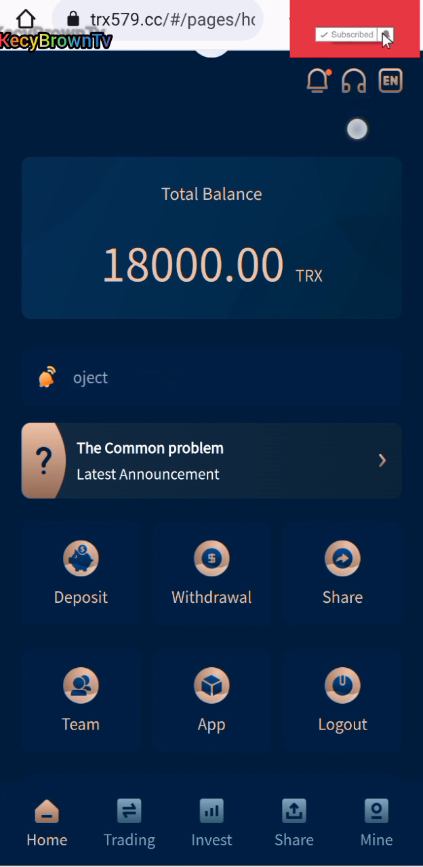
click(317, 82)
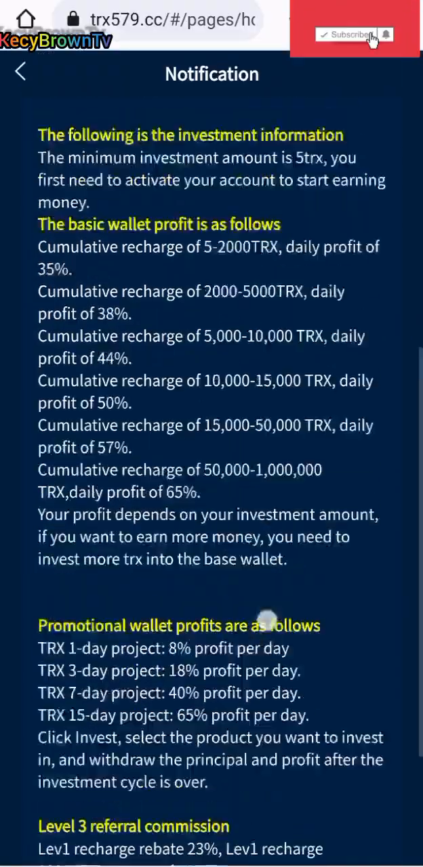
click(20, 72)
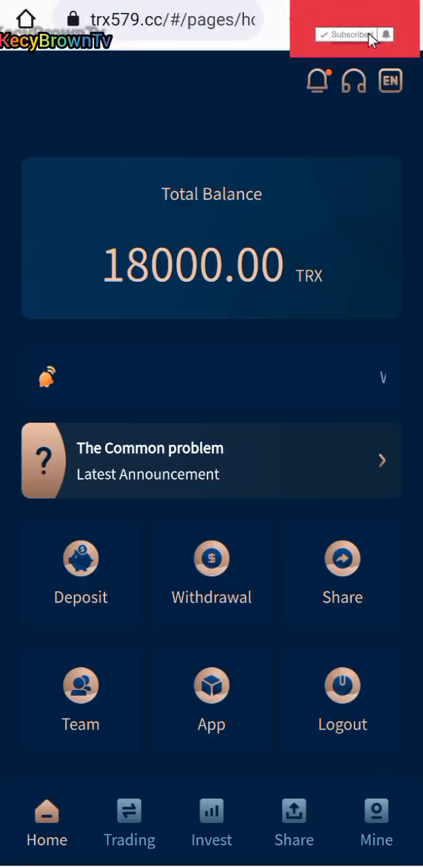
click(347, 35)
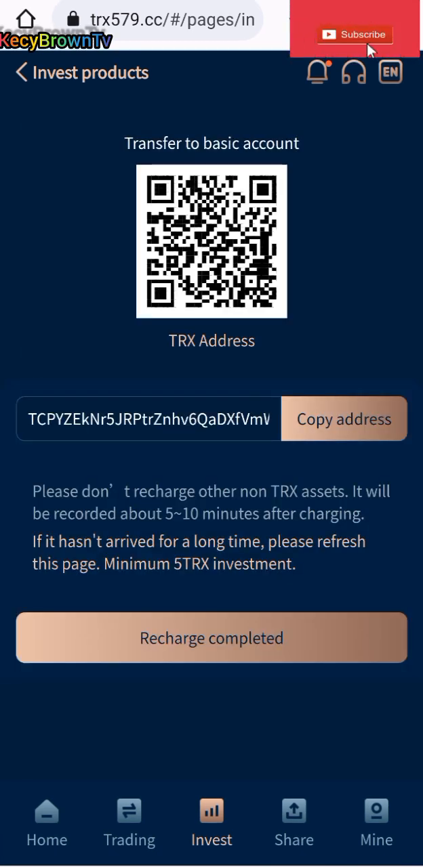
Copy the basic account's TRX deposit address from the recharge page.
click(355, 36)
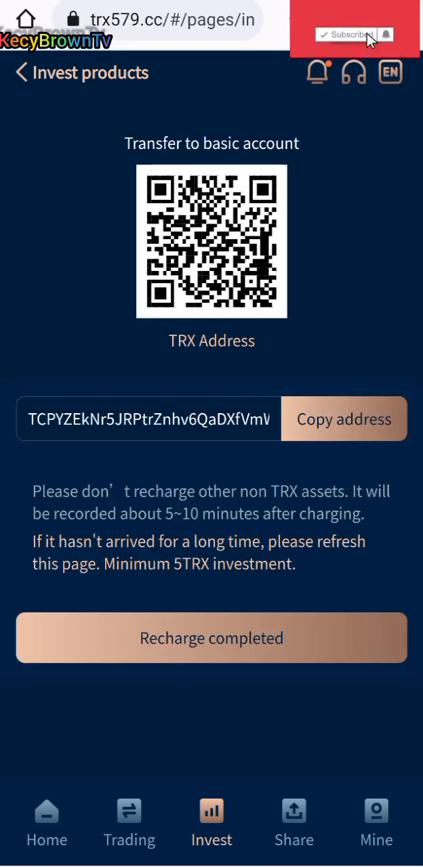
click(344, 418)
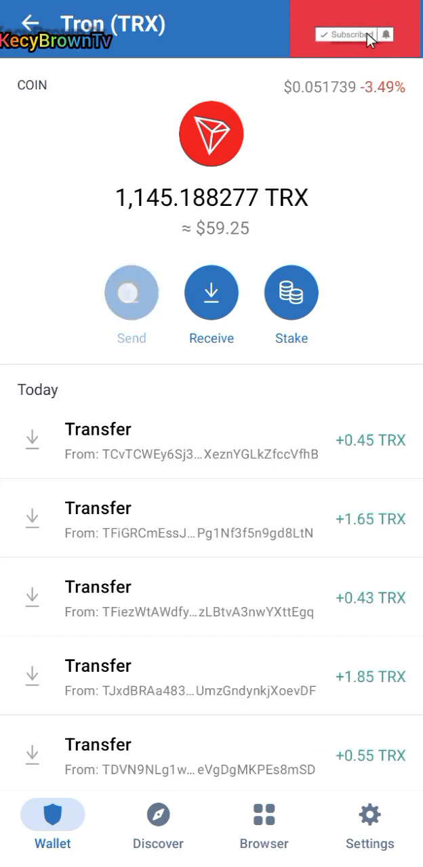
Send 5 TRX from Trust Wallet to the copied trx579.cc deposit address.
click(130, 293)
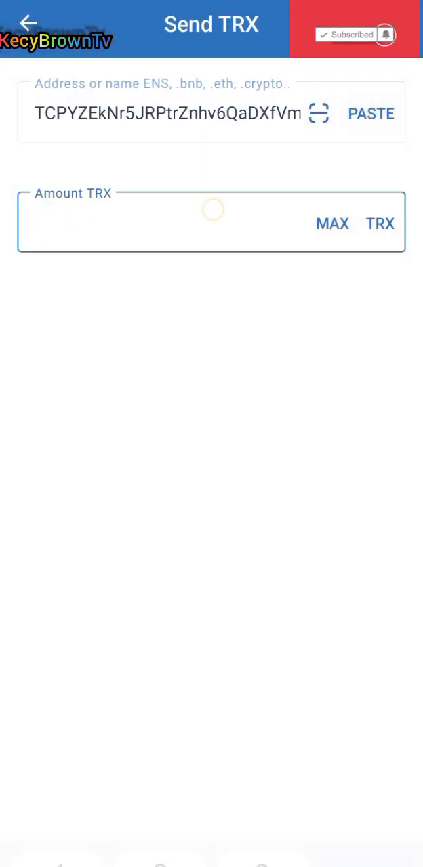
text(5)
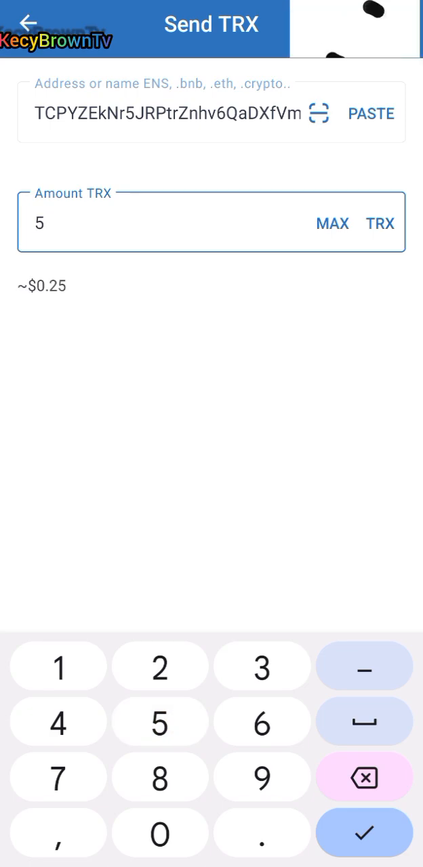
click(363, 831)
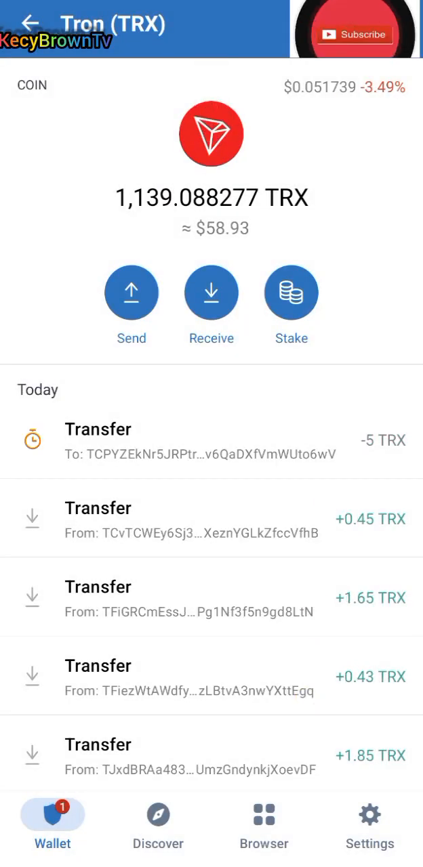
View the -5 TRX transfer details marked Completed with 0 TRX fee, then return.
click(352, 34)
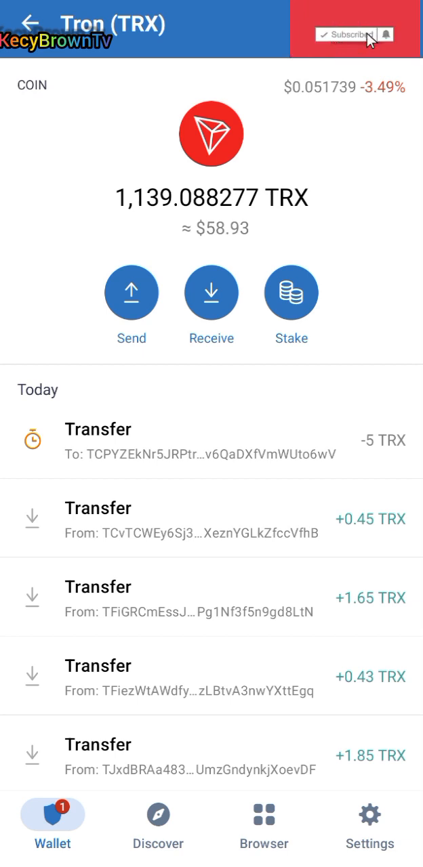
click(346, 35)
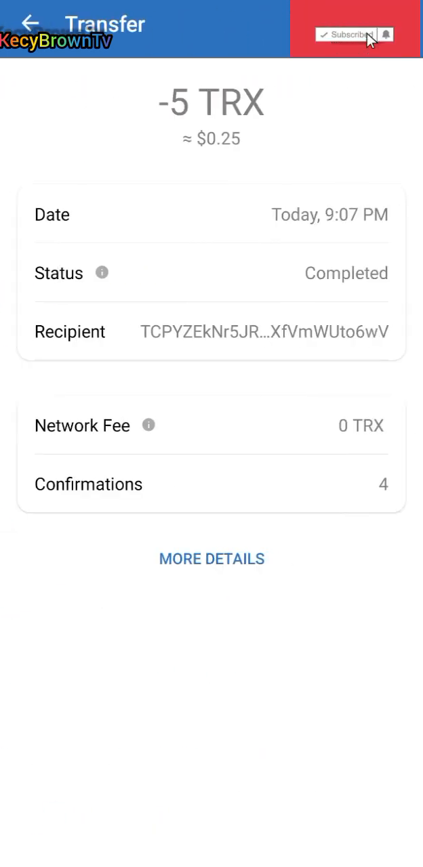
click(28, 24)
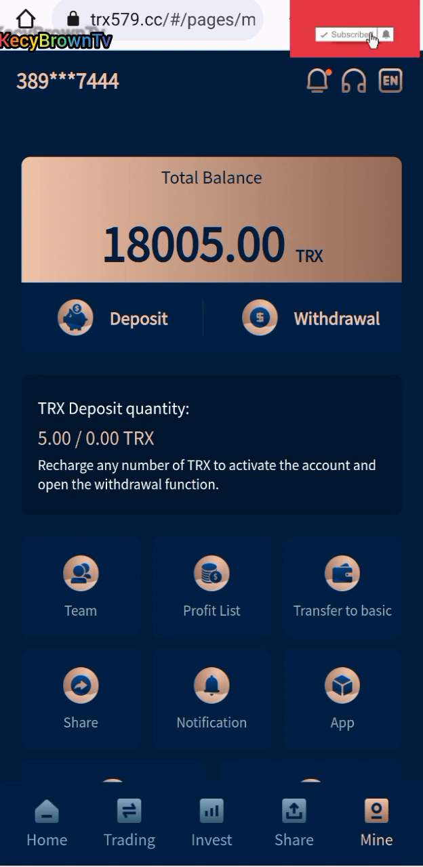
Browse Mine and Trading, dismiss the Home announcement and open the basic-account Withdrawal form.
click(129, 823)
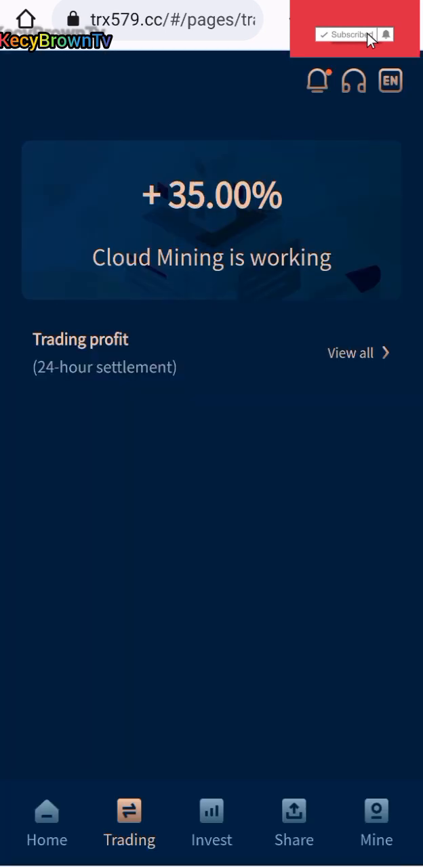
click(347, 35)
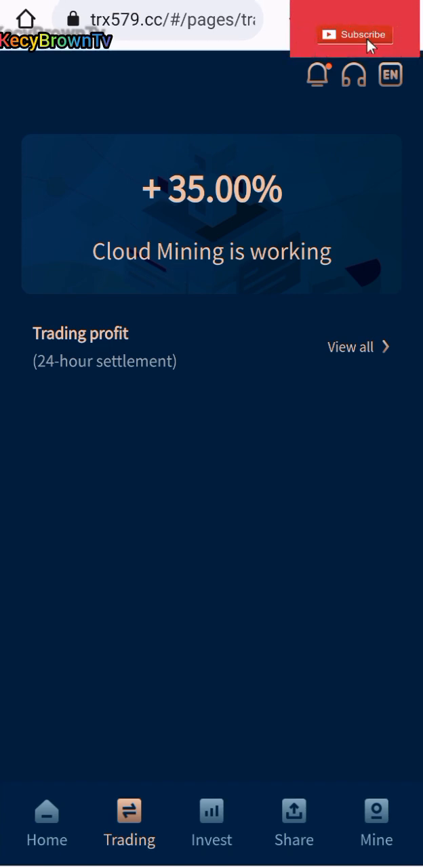
click(46, 823)
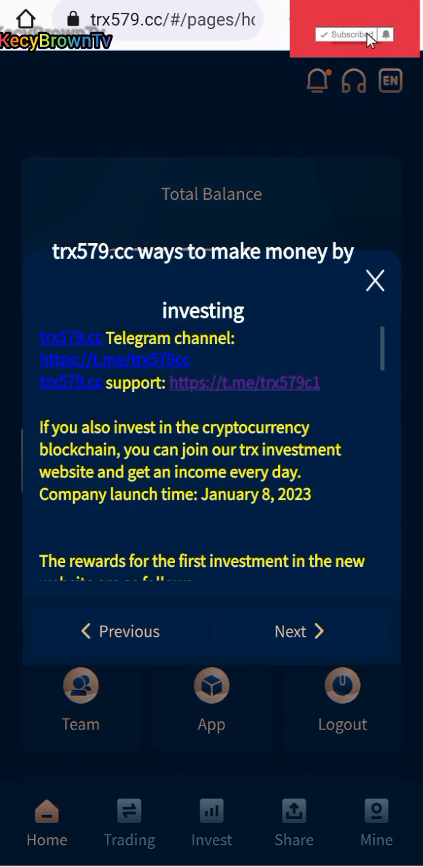
click(374, 281)
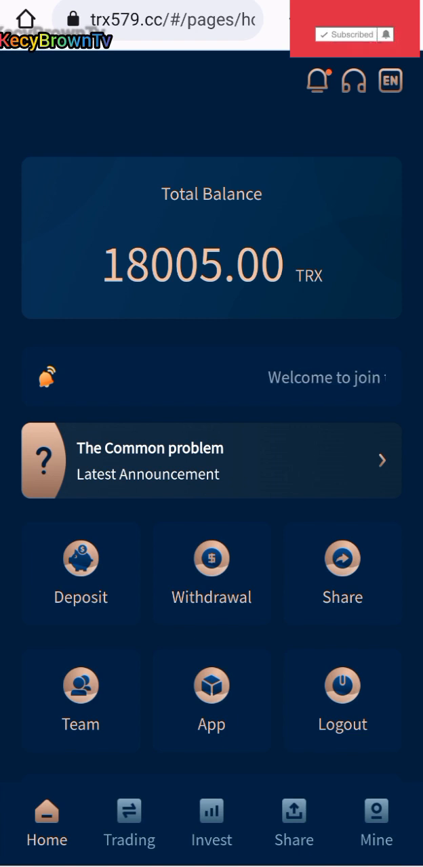
click(212, 573)
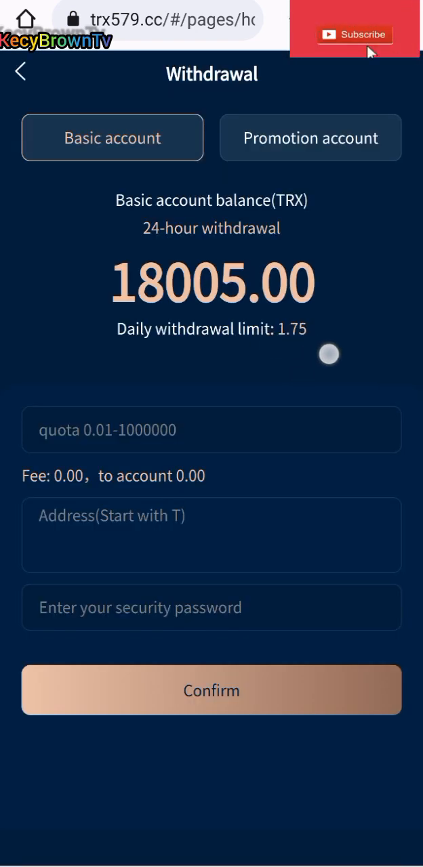
Fill the withdrawal form with amount 1.75 and the Trust Wallet TRX receiving address.
click(355, 35)
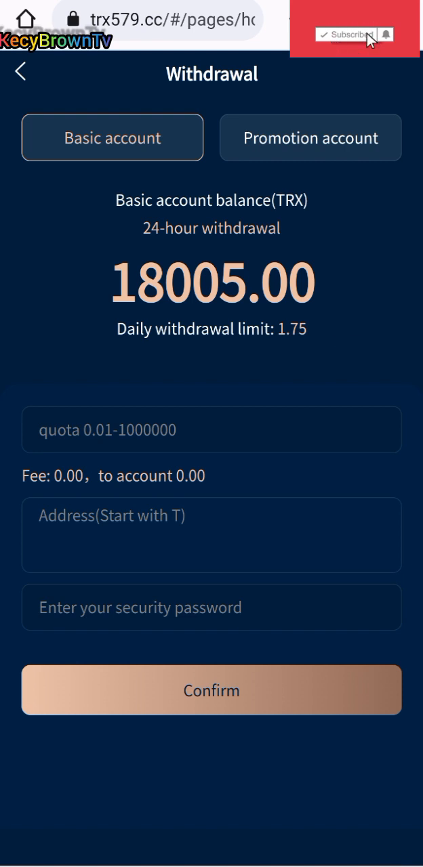
click(347, 36)
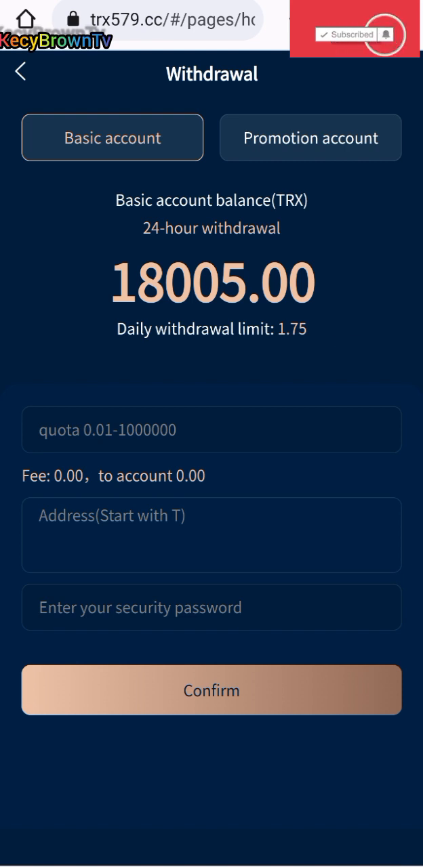
click(211, 430)
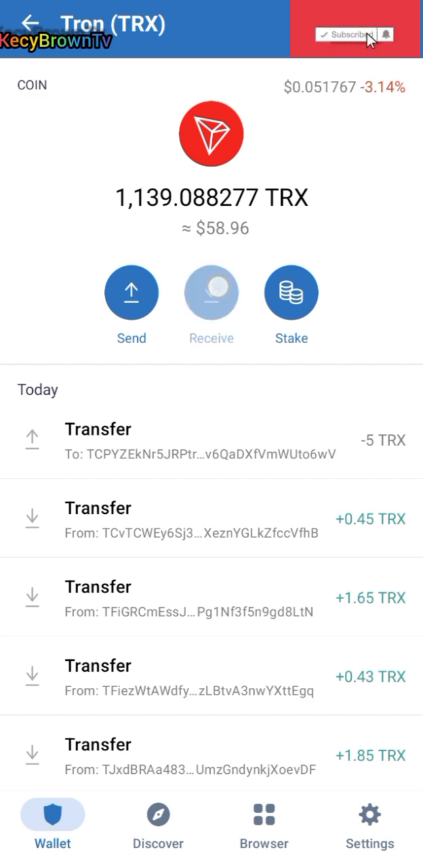
click(211, 292)
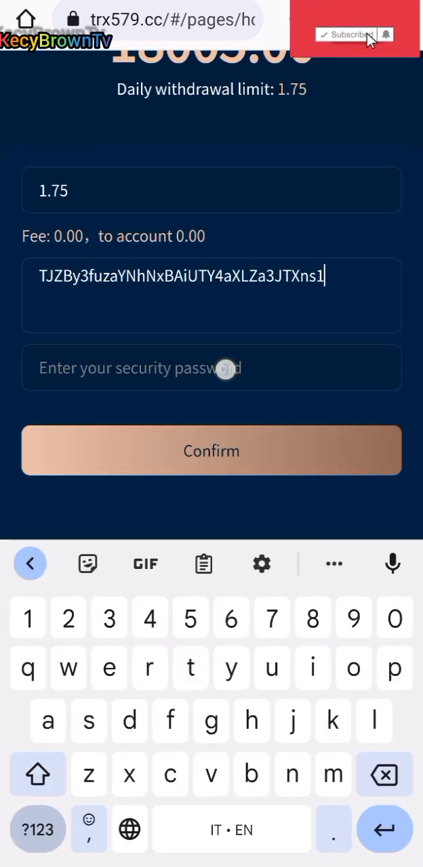
Confirm the 1.75 TRX withdrawal with the security password, leaving 18003.25 TRX.
click(348, 36)
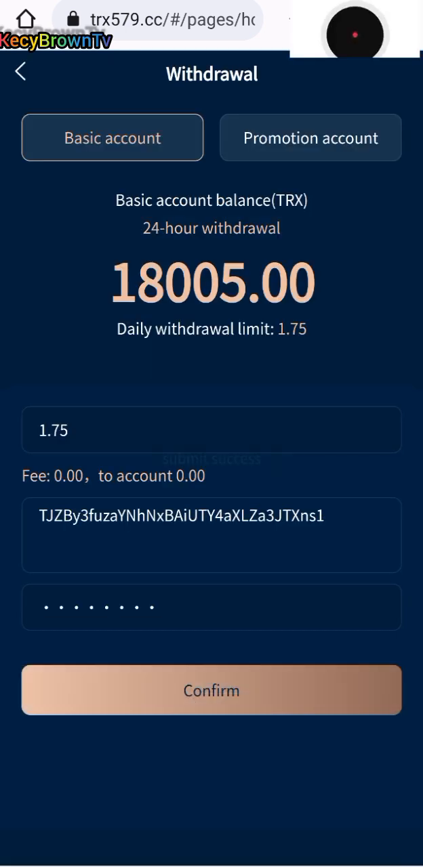
click(211, 689)
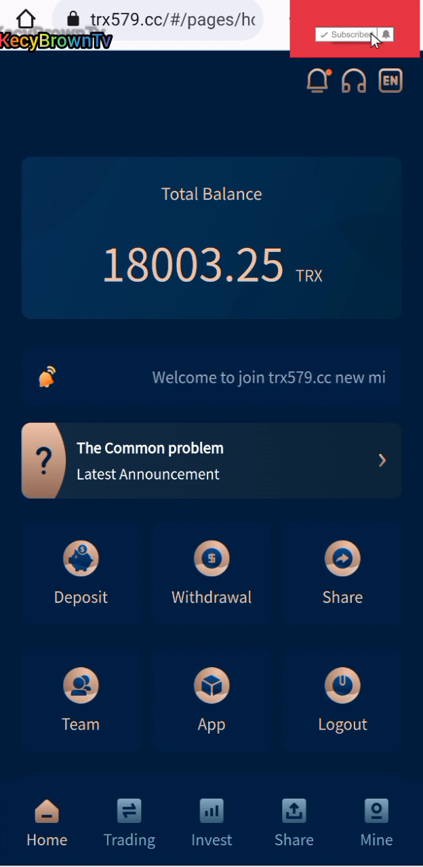
Look through Share and Mine, then switch to Trust Wallet's Tron (TRX) page.
click(211, 824)
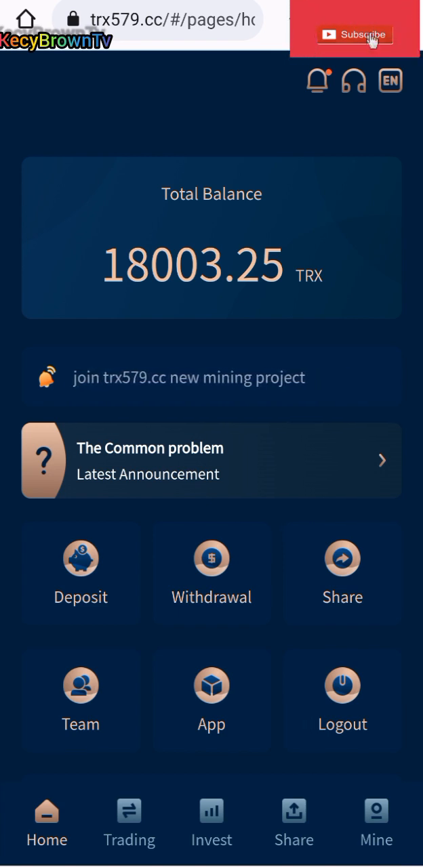
click(354, 35)
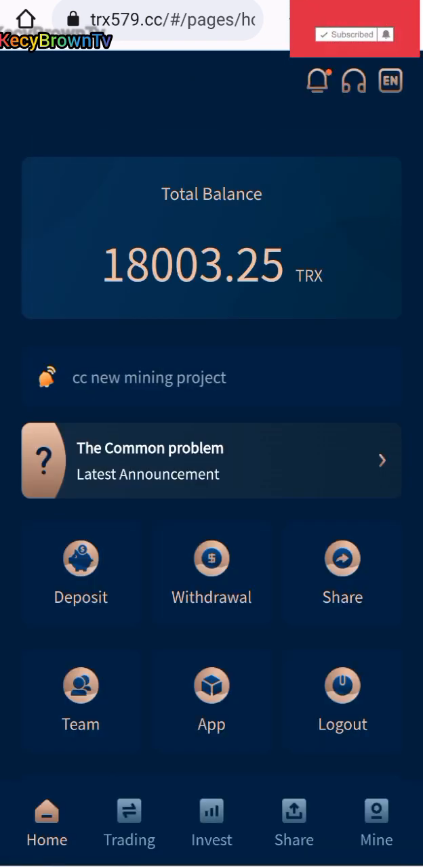
click(293, 823)
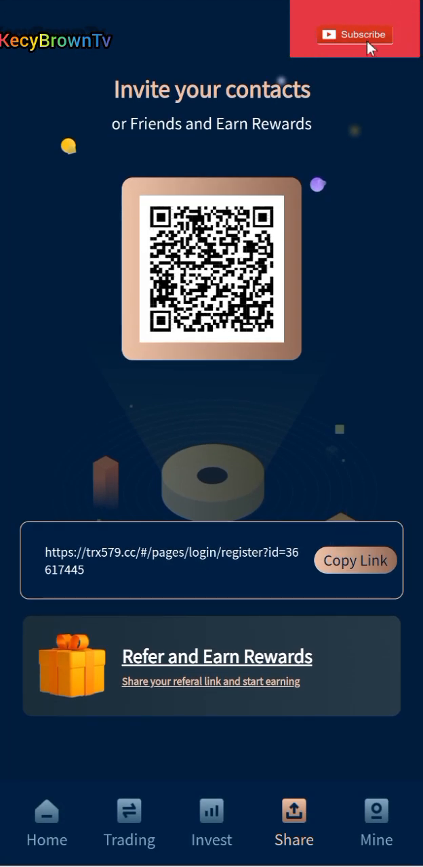
click(377, 823)
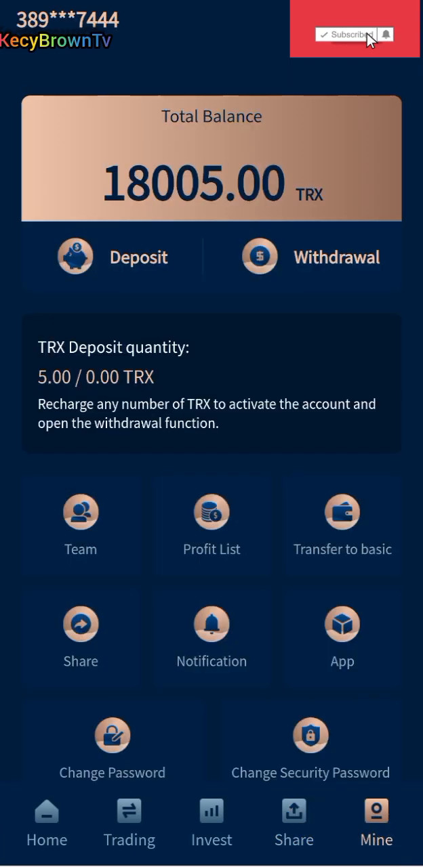
click(211, 526)
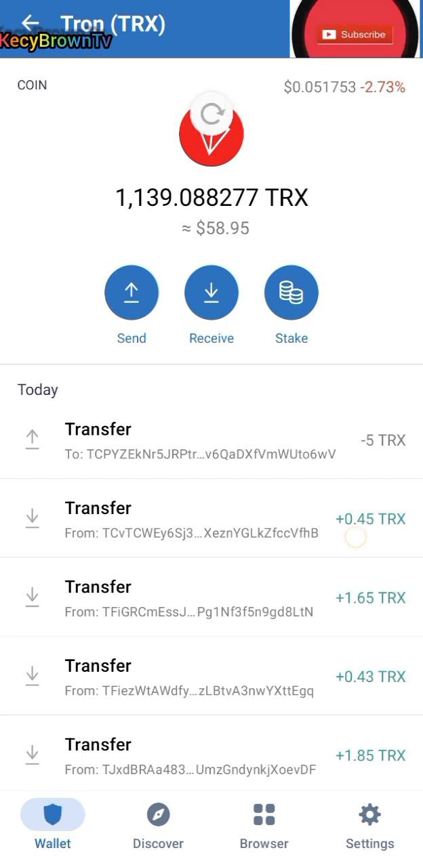
View the completed +1.75 TRX transfer, then return to the trx579.cc home showing 18003.25 TRX.
click(355, 35)
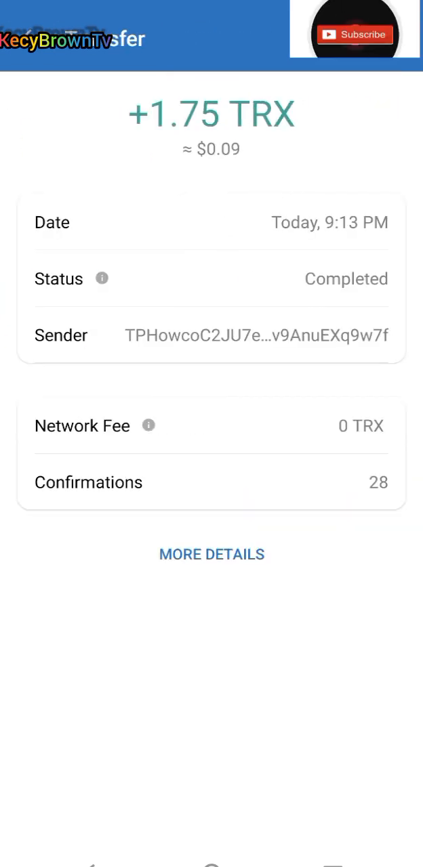
click(354, 34)
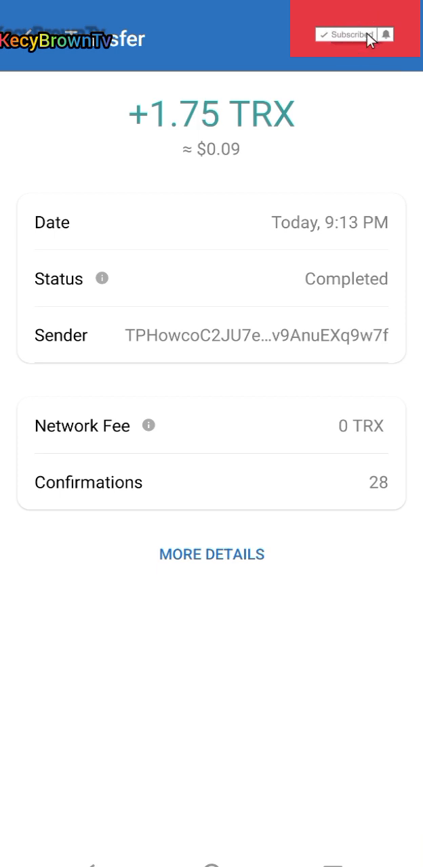
click(347, 34)
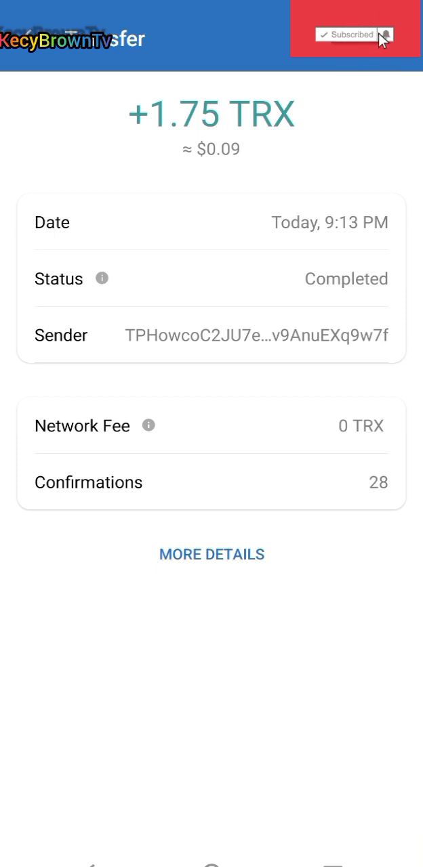
click(347, 34)
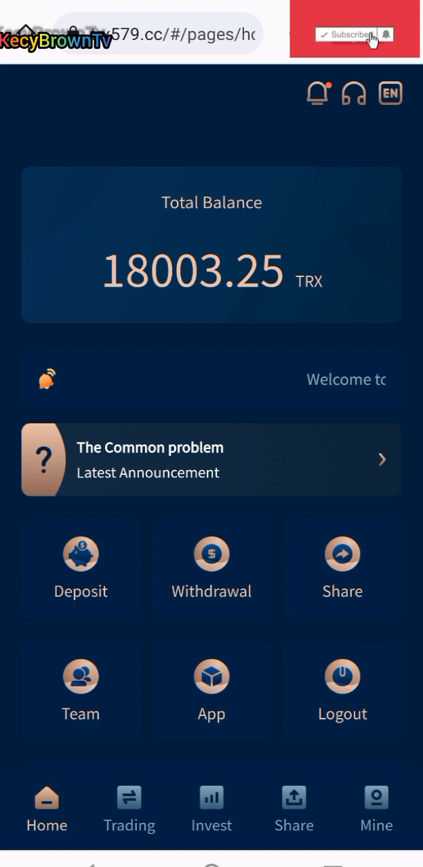
Switch back to Trust Wallet's Tron page listing +1.75 TRX under a 1,140.838277 TRX balance.
scroll(down, 3)
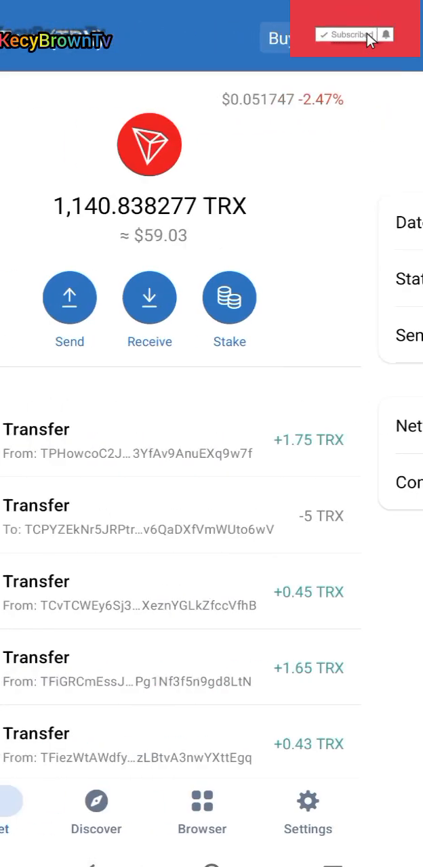
View the +1.75 TRX transfer details, then pull down the notification shade showing 'Received: 1.75 TRX'.
click(136, 440)
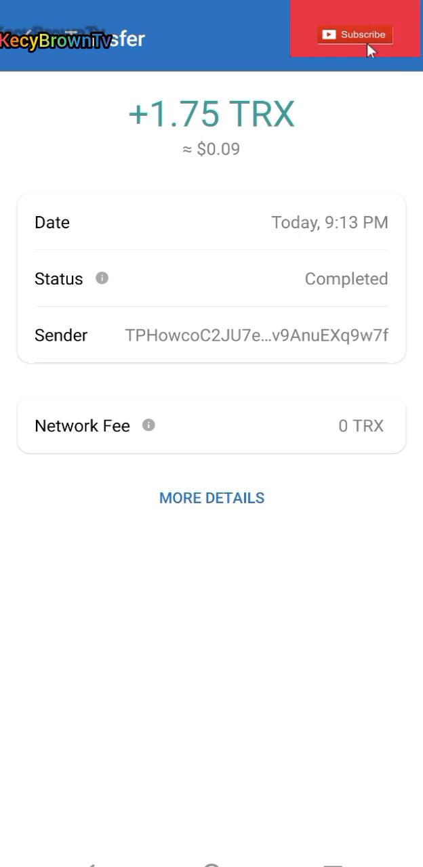
click(355, 35)
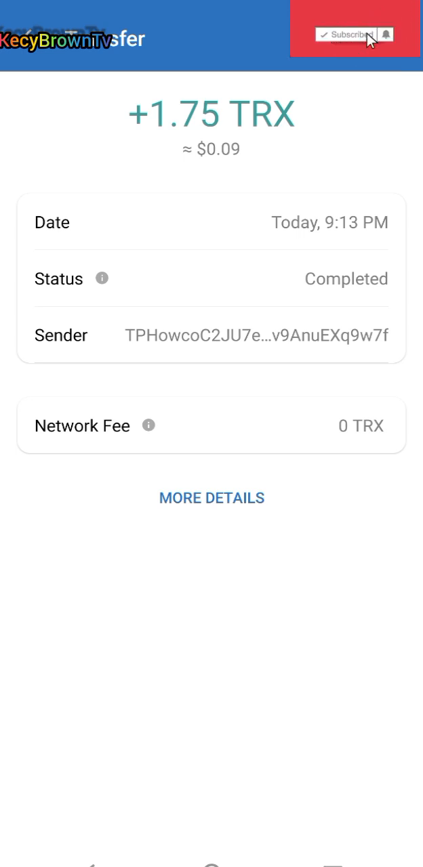
click(352, 35)
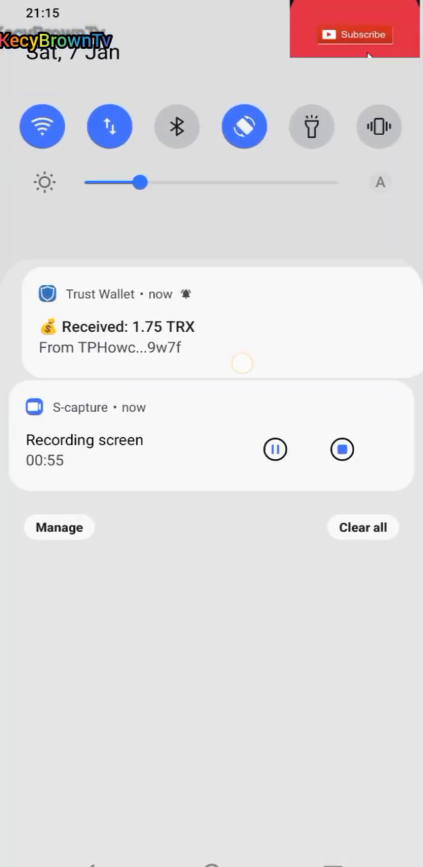
Return via the 'Received: 1.75 TRX' notification to the Tron page with 1,140.838277 TRX balance.
click(355, 35)
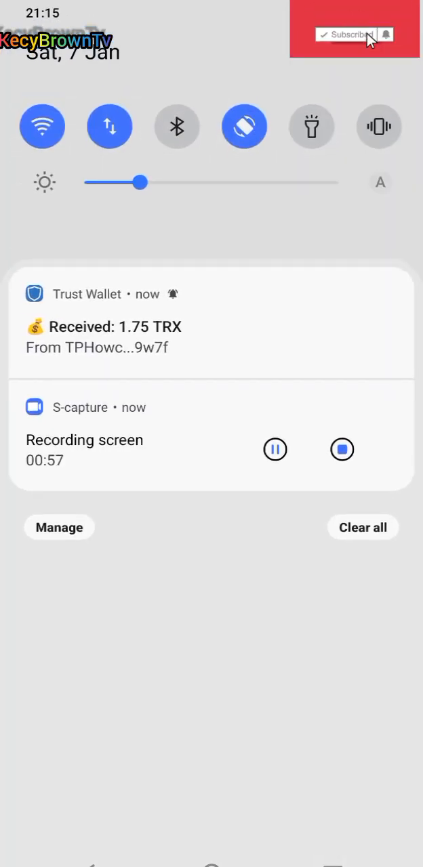
click(105, 323)
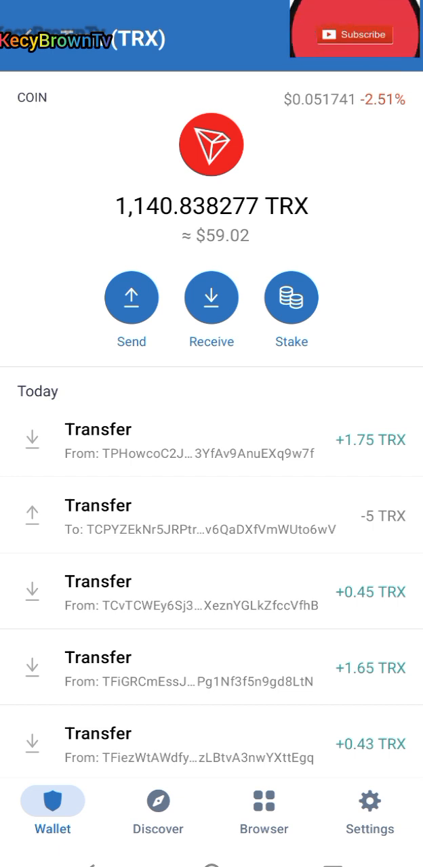
Leave Trust Wallet for the trx579.cc home page showing the Wallet account at 18003.25 TRX.
click(352, 35)
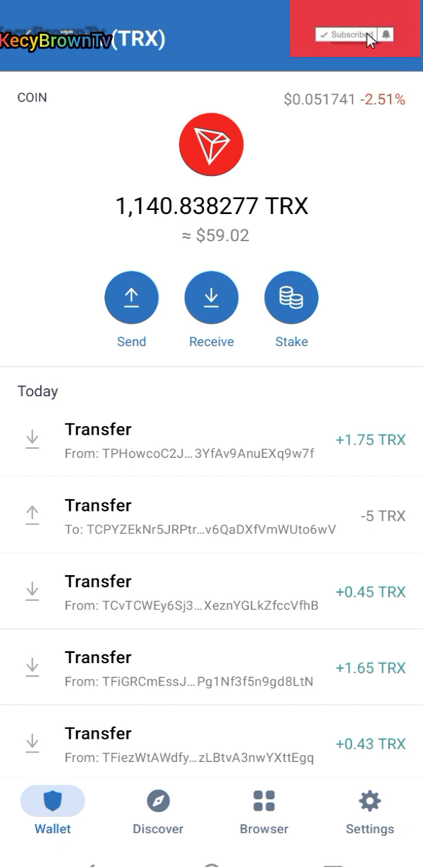
click(347, 34)
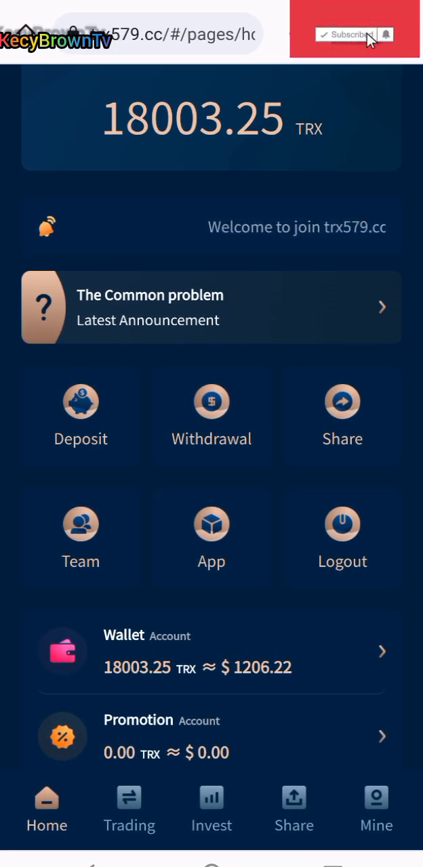
click(347, 35)
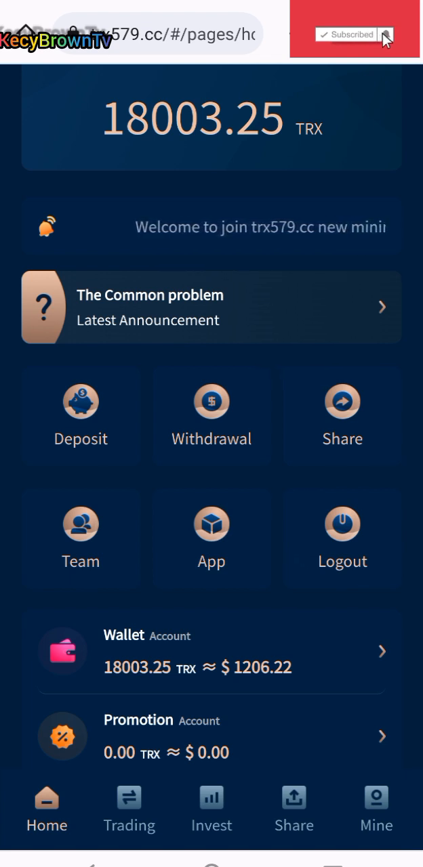